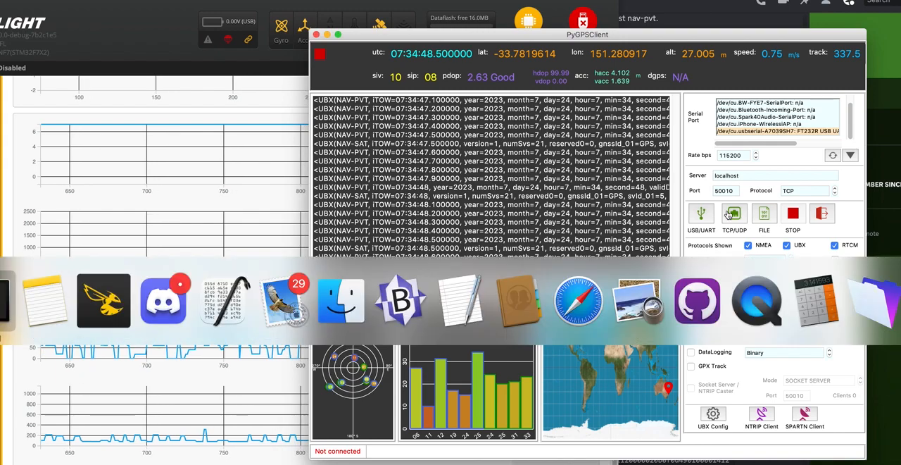
pyautogui.moveTo(45, 302)
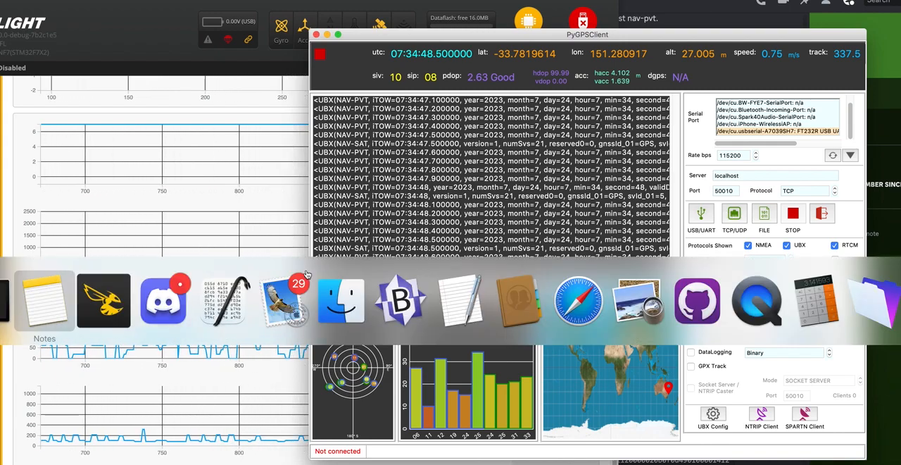
# View ConfiguratorON_HotPlug2.log from the Desktop in the text editor and scroll through its hex records.
pyautogui.click(341, 301)
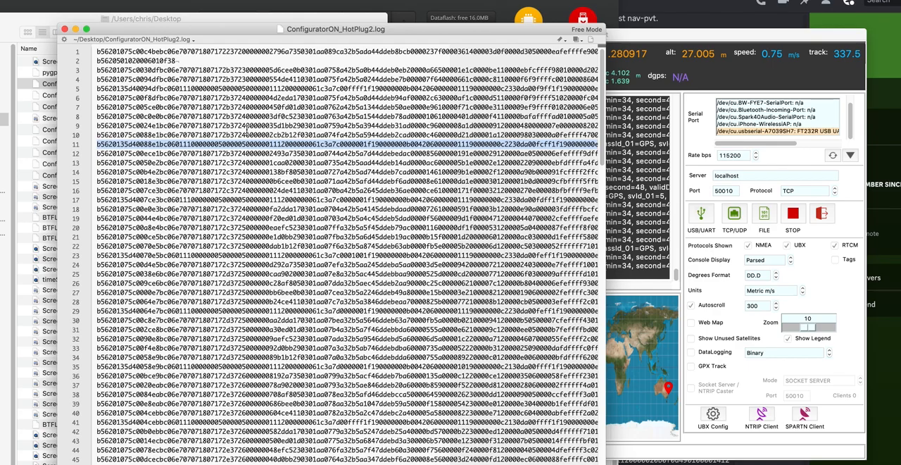
pyautogui.scroll(-3)
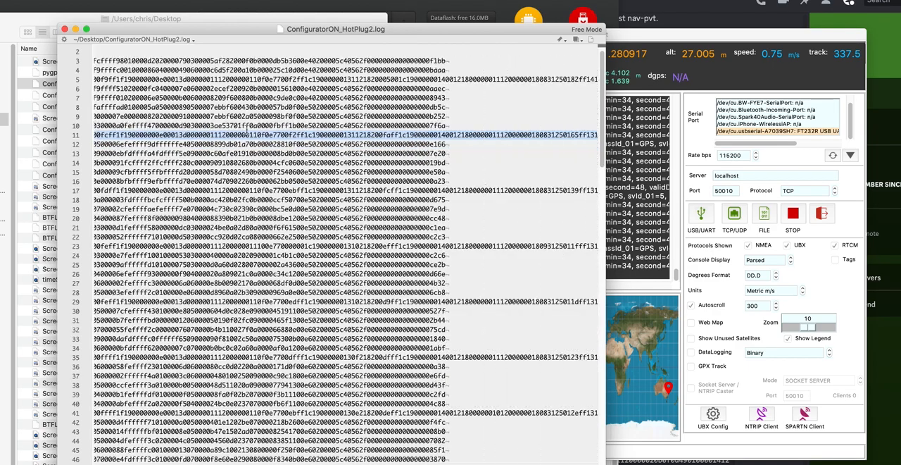